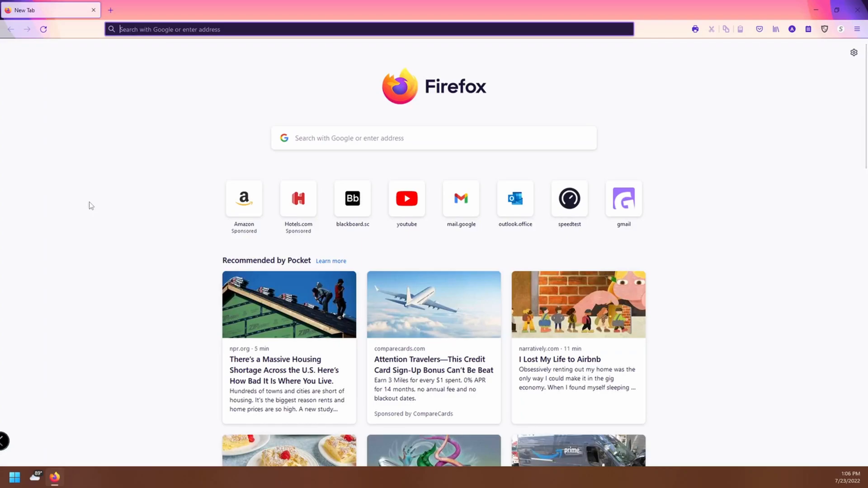
{"action": "mouse_move", "coordinate": [100, 183]}
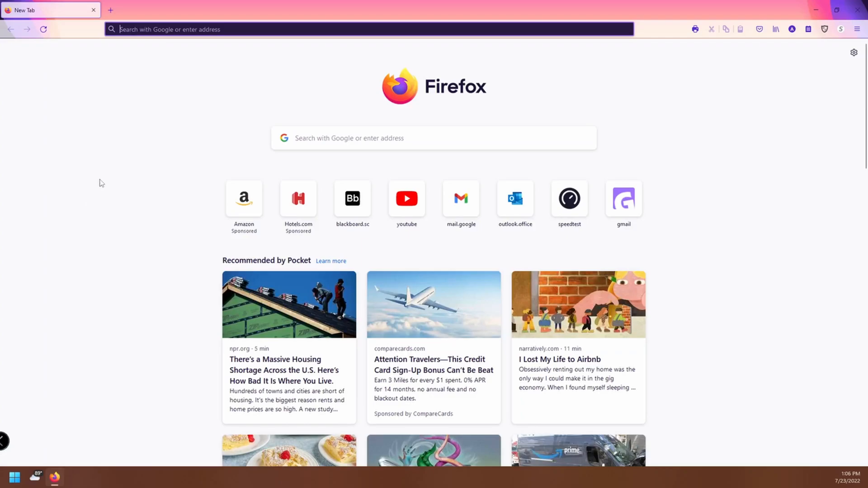
{"action": "mouse_move", "coordinate": [104, 180]}
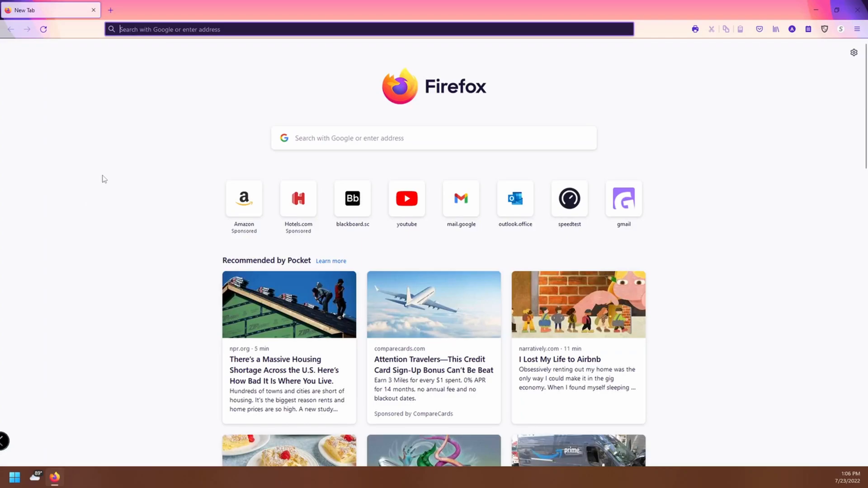
{"action": "type", "text": "httpvshttps.com/"}
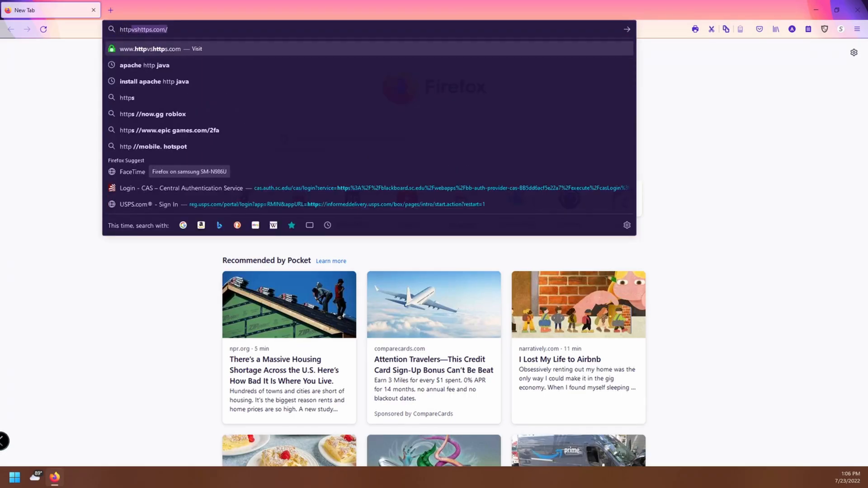
{"action": "type", "text": "http://10.0.0.17/"}
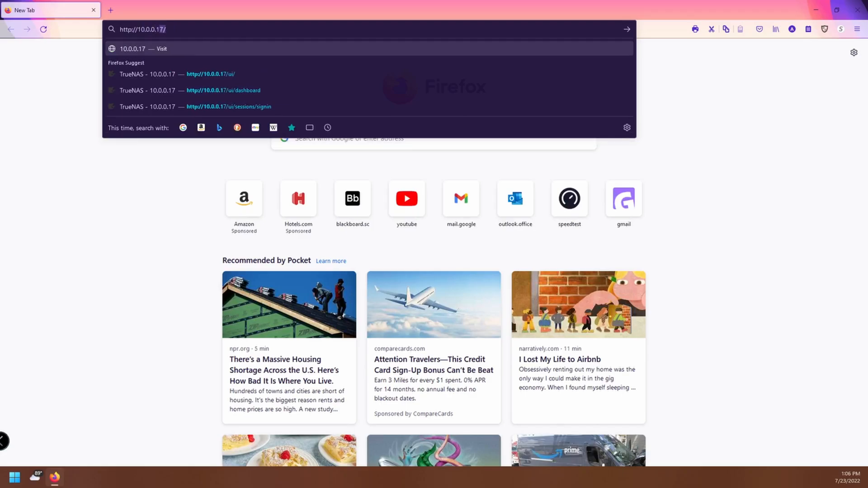
{"action": "left_click", "coordinate": [224, 90]}
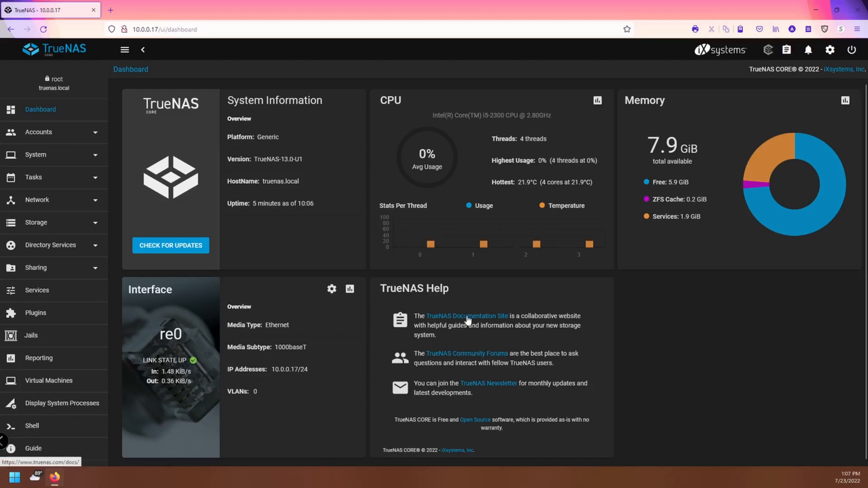
{"action": "mouse_move", "coordinate": [256, 342]}
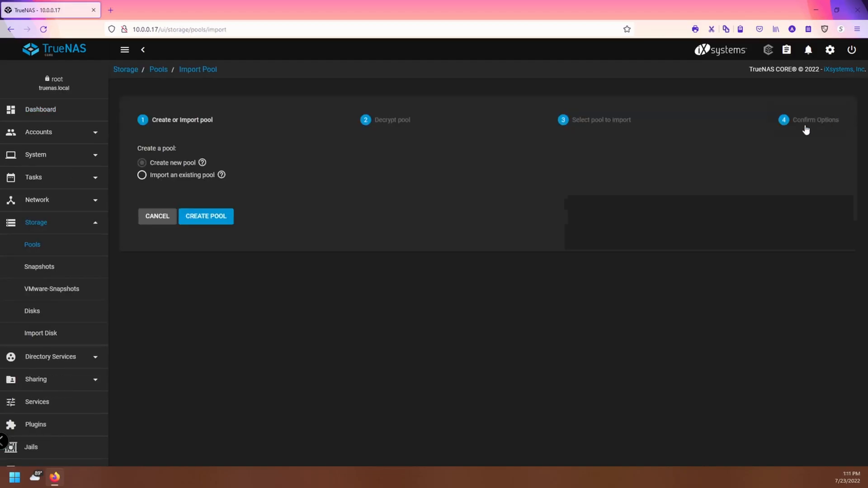
Start creating a new pool from Storage > Pools > Import Pool.
{"action": "left_click", "coordinate": [206, 216]}
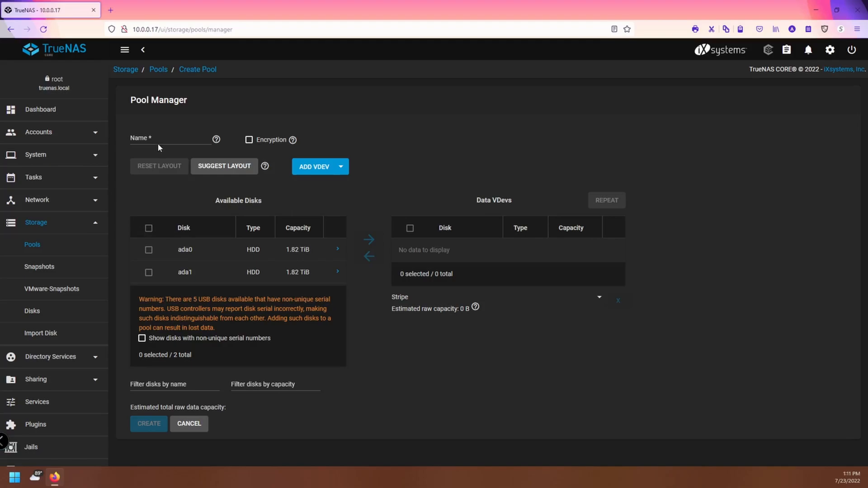
Name the pool 'storage' and let Suggest Layout place both disks.
{"action": "type", "text": "stor"}
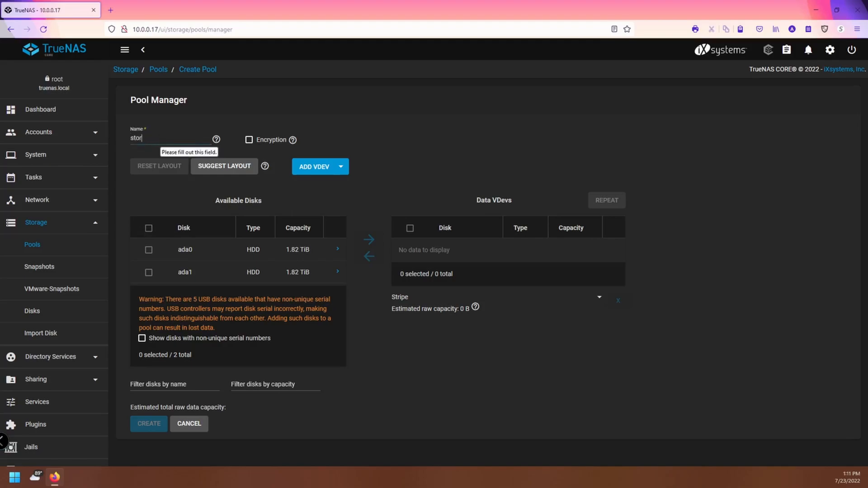
{"action": "type", "text": "age"}
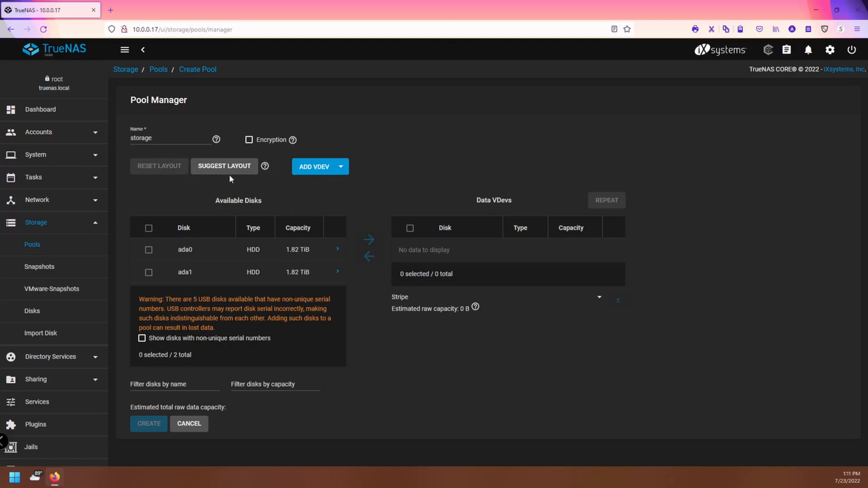
{"action": "left_click", "coordinate": [223, 167]}
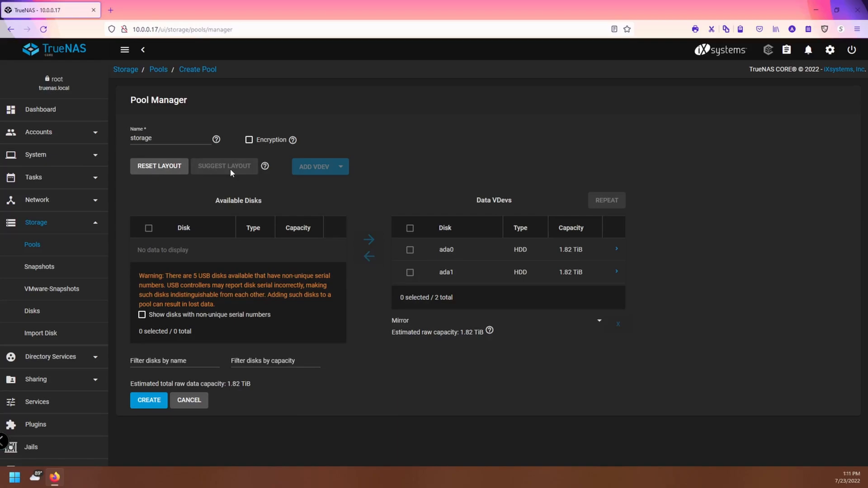
{"action": "mouse_move", "coordinate": [412, 199]}
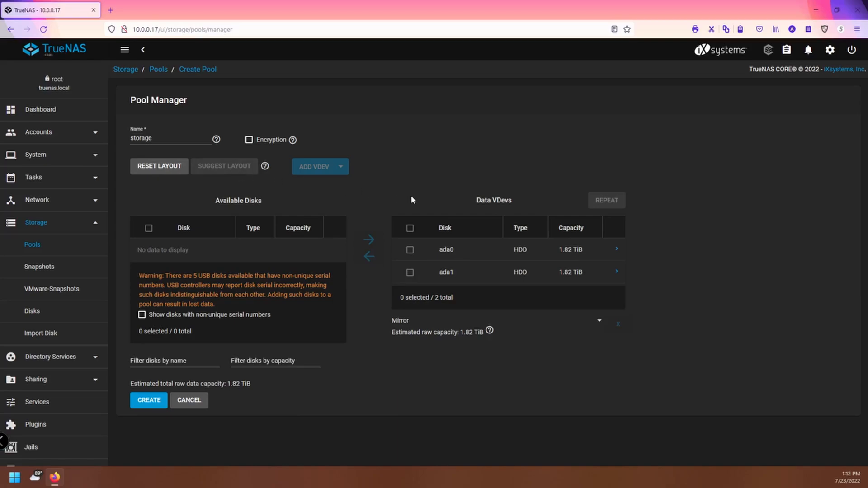
Set the data vdev to Mirror with ada0 and ada1, confirm disk erasure and create the pool.
{"action": "left_click", "coordinate": [598, 321]}
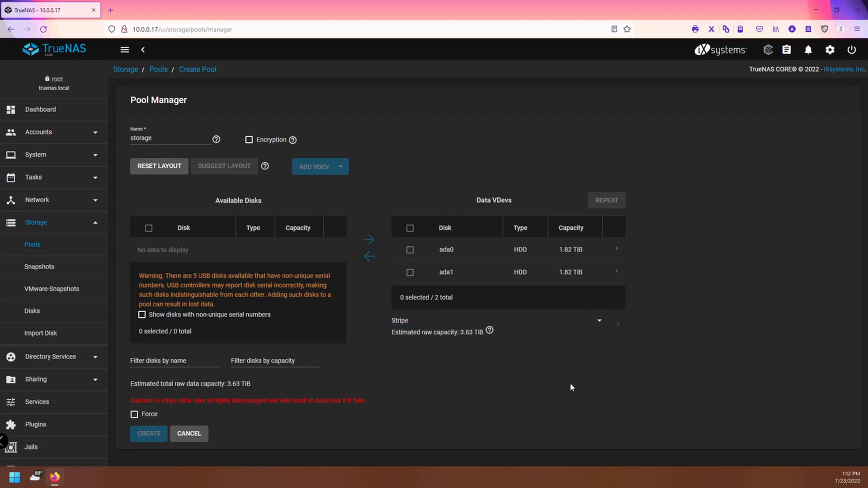
{"action": "left_click", "coordinate": [598, 321]}
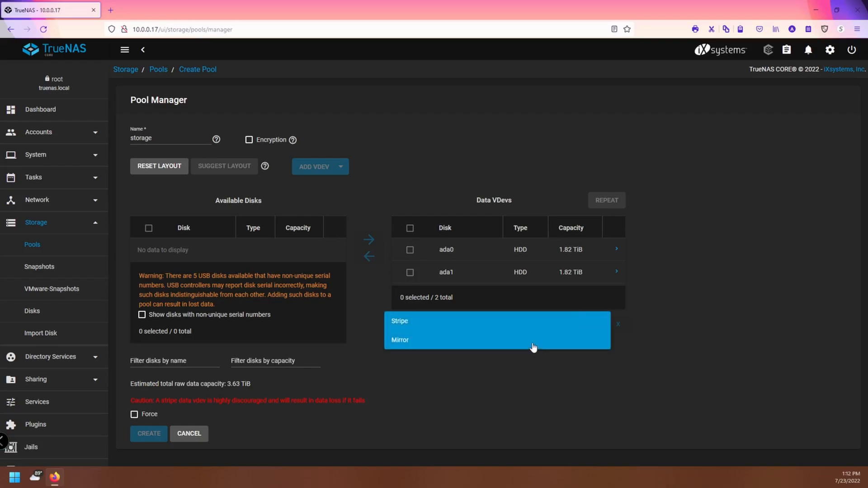
{"action": "left_click", "coordinate": [400, 340]}
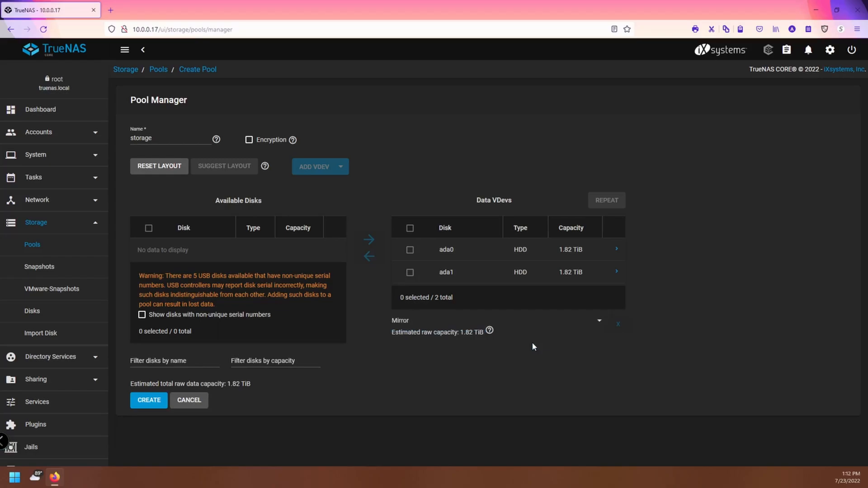
{"action": "mouse_move", "coordinate": [557, 361]}
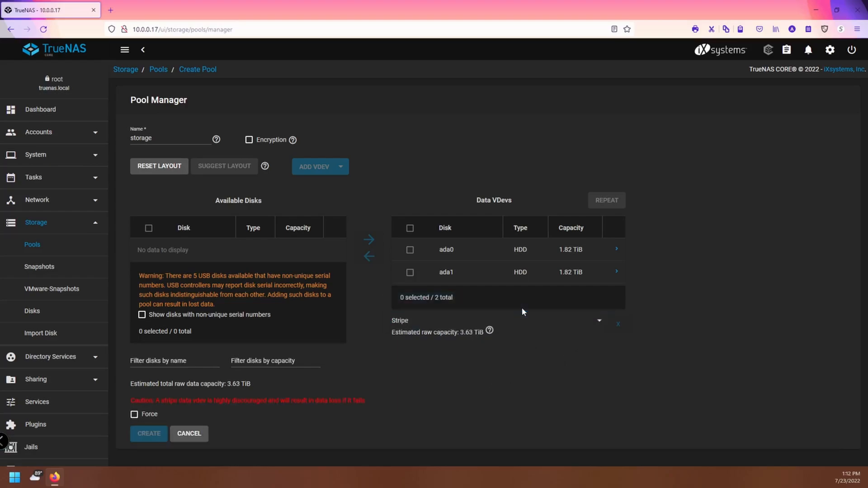
{"action": "mouse_move", "coordinate": [579, 323]}
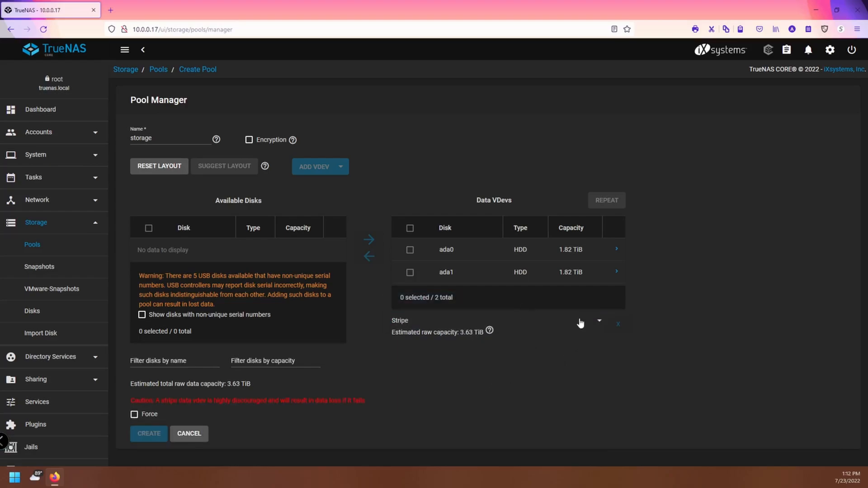
{"action": "left_click", "coordinate": [598, 321]}
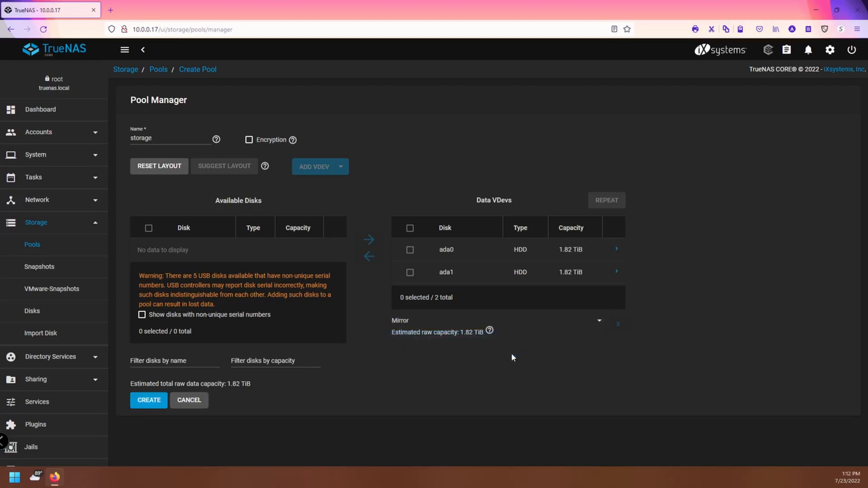
{"action": "mouse_move", "coordinate": [357, 425]}
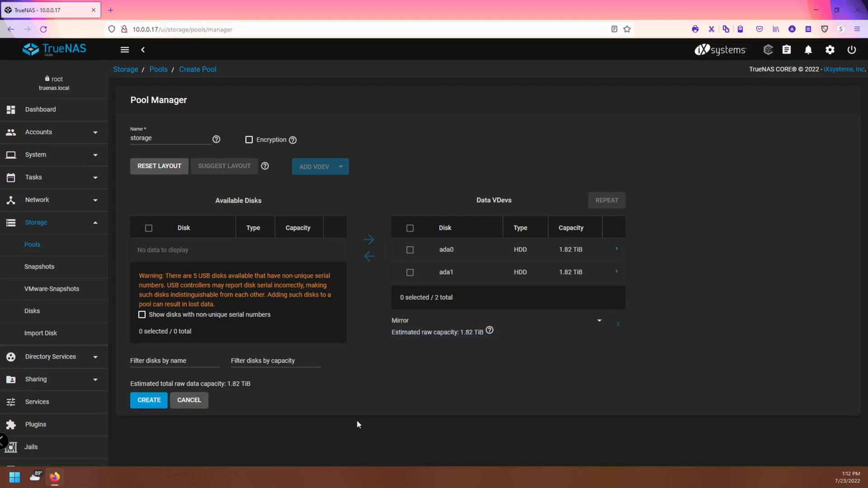
{"action": "mouse_move", "coordinate": [148, 400]}
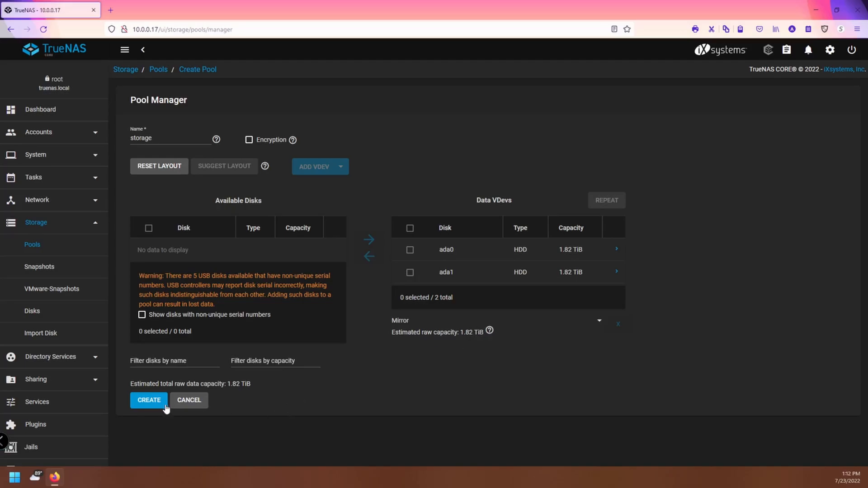
{"action": "left_click", "coordinate": [148, 400]}
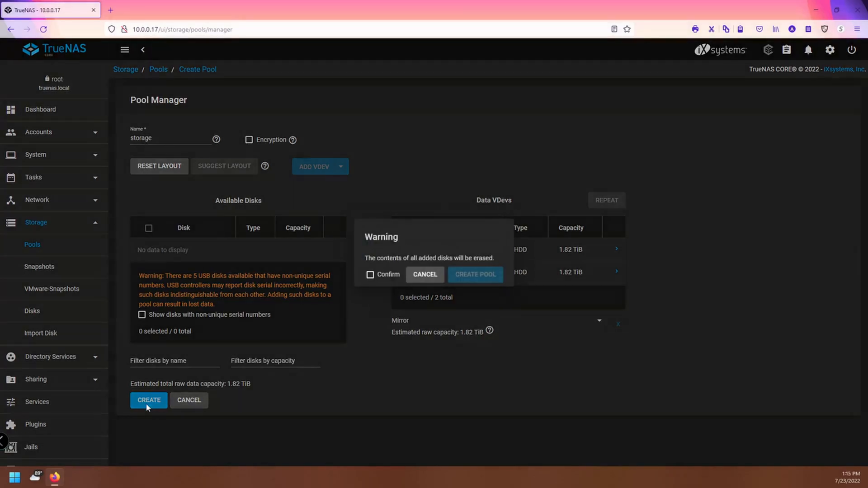
{"action": "left_click", "coordinate": [475, 274]}
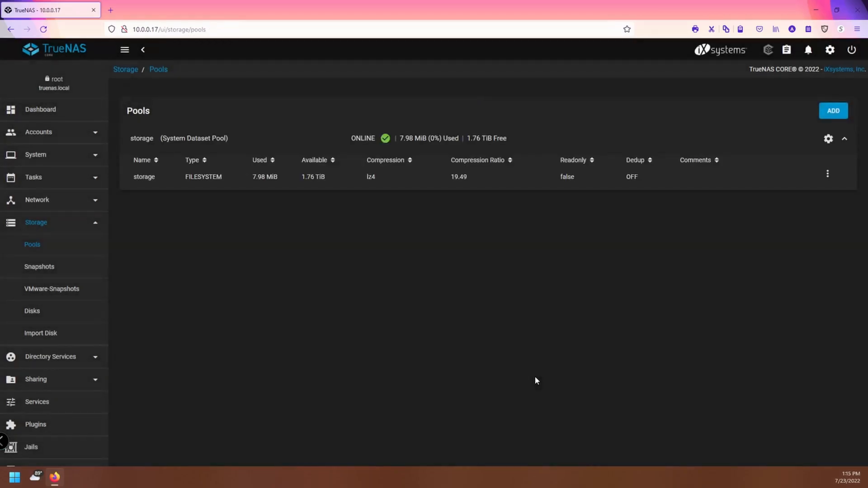
{"action": "mouse_move", "coordinate": [691, 202]}
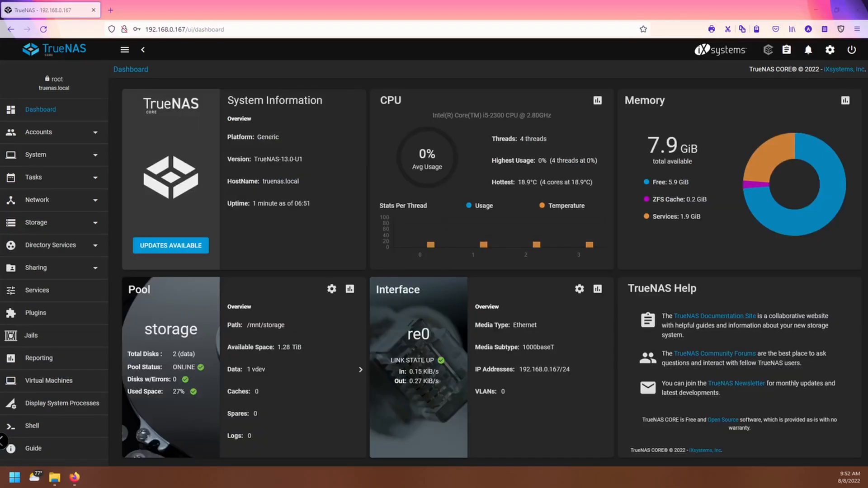
{"action": "mouse_move", "coordinate": [534, 8]}
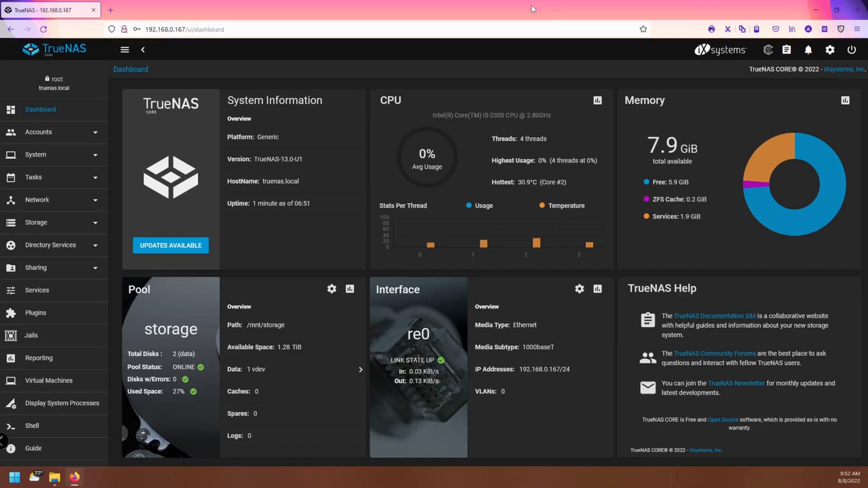
{"action": "mouse_move", "coordinate": [261, 220]}
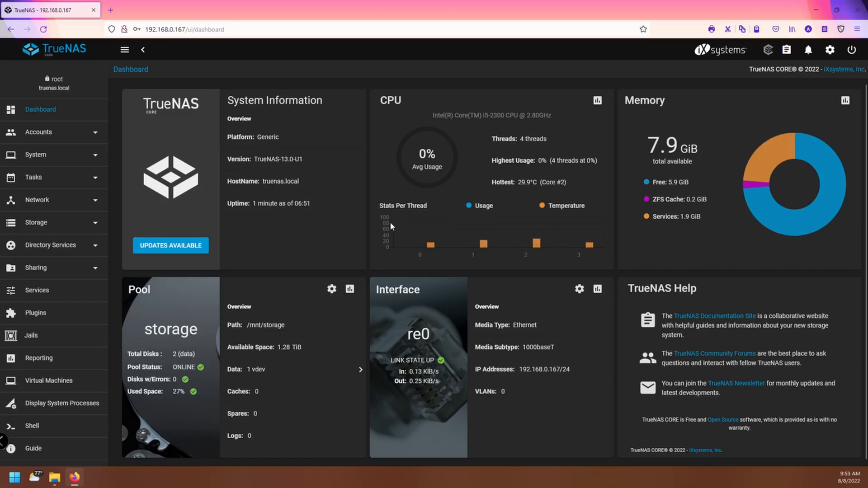
{"action": "mouse_move", "coordinate": [79, 223]}
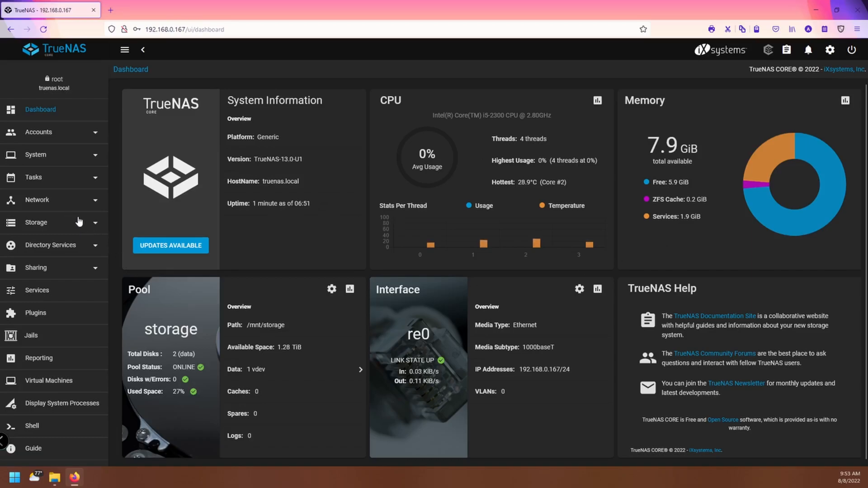
View the pools and datasets, then bring up the Windows file browser for the share.
{"action": "left_click", "coordinate": [36, 223]}
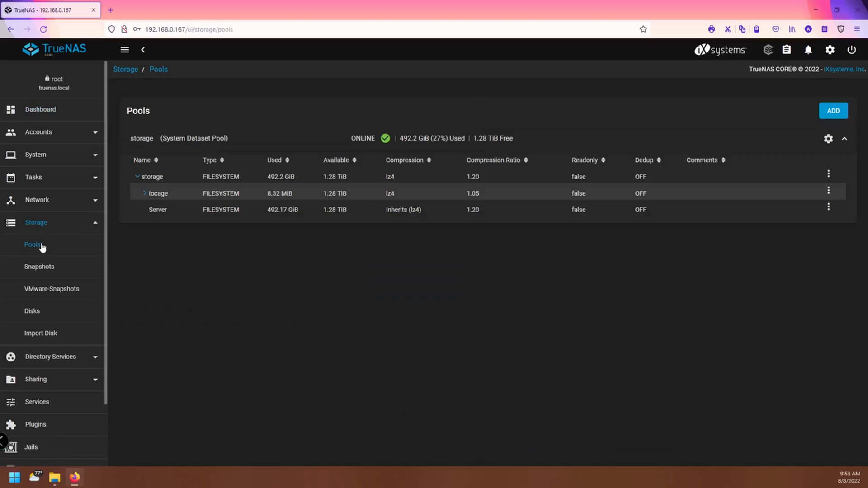
{"action": "mouse_move", "coordinate": [187, 300]}
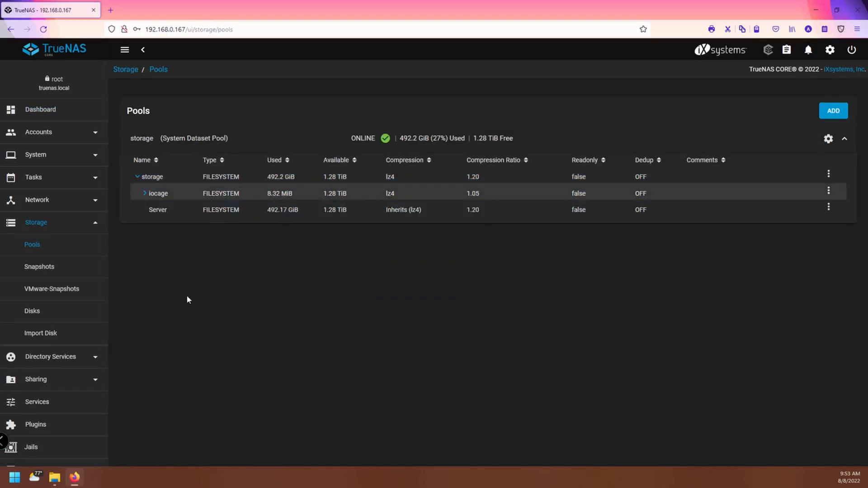
{"action": "scroll", "scroll_direction": "down", "scroll_amount": 3}
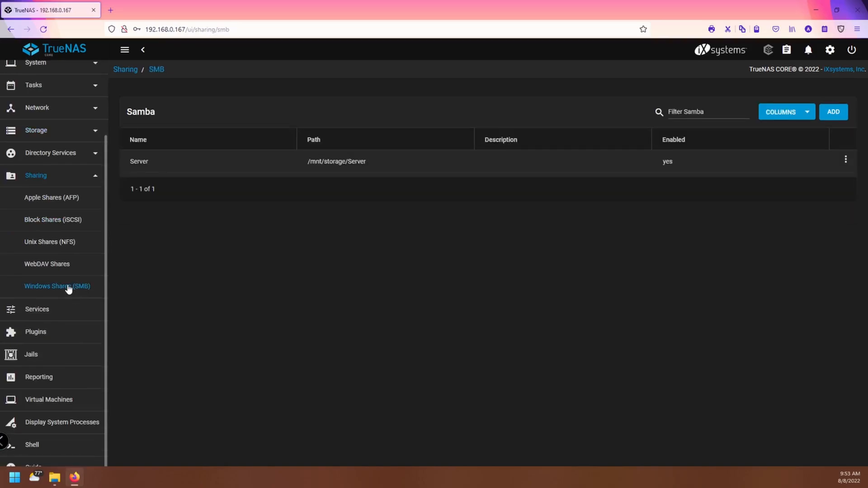
{"action": "mouse_move", "coordinate": [183, 337]}
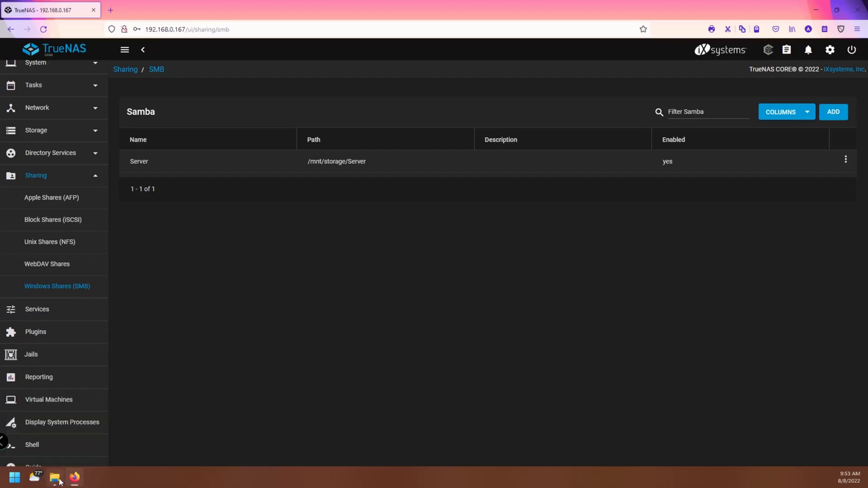
{"action": "left_click", "coordinate": [54, 477]}
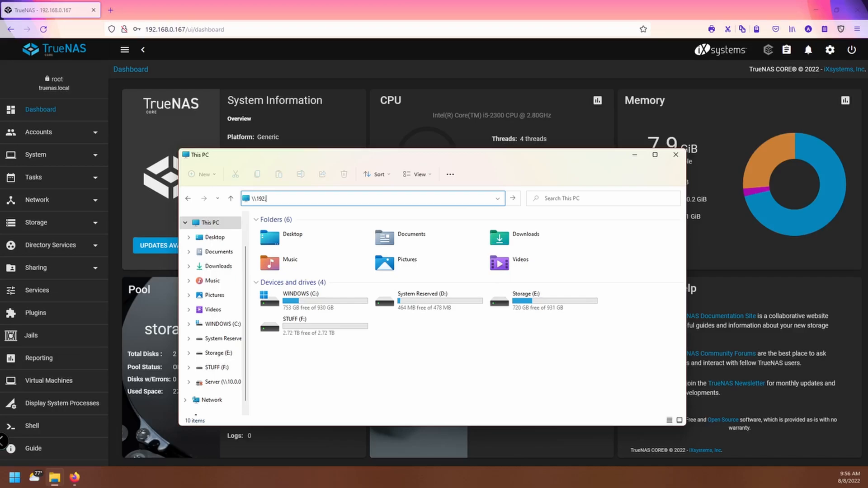
Browse \\192.168.0.1… in Explorer, list TrueNAS users ahunt and root, and return to the NAS window.
{"action": "type", "text": ".168.0.1"}
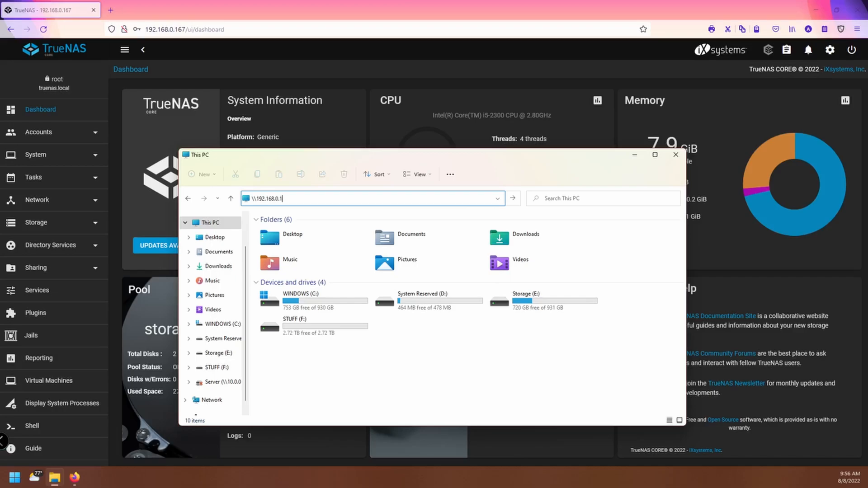
{"action": "key", "text": "Return"}
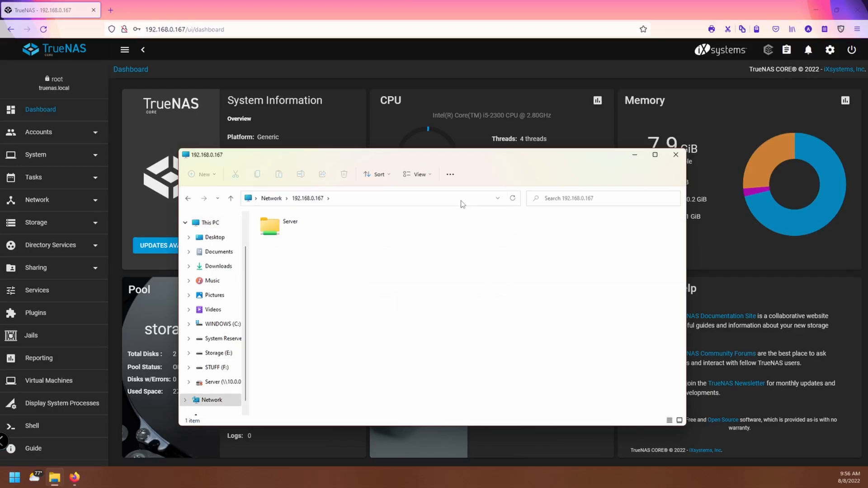
{"action": "mouse_move", "coordinate": [365, 309]}
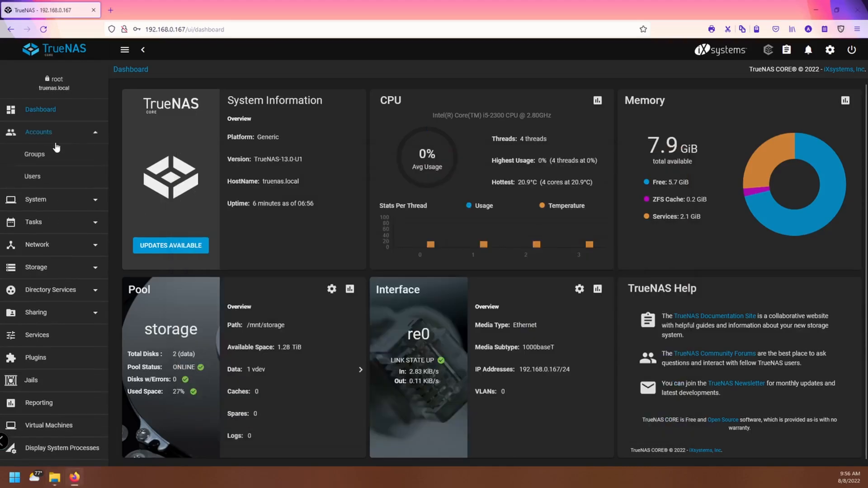
{"action": "left_click", "coordinate": [33, 177]}
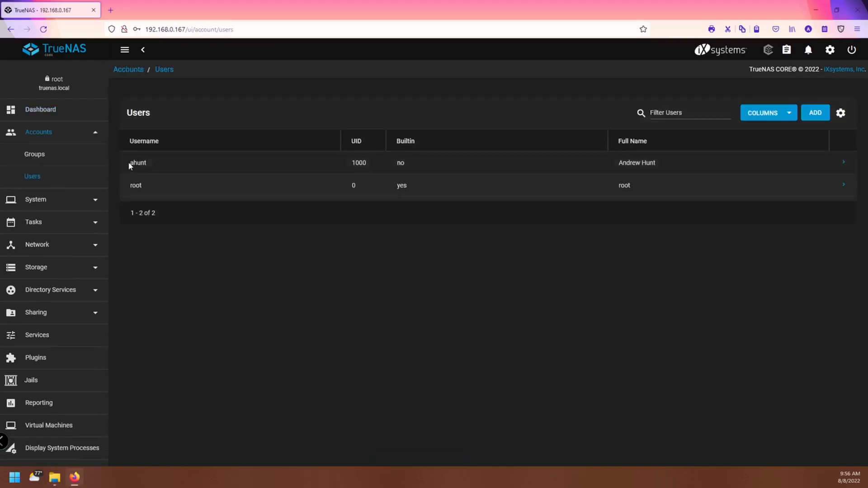
{"action": "mouse_move", "coordinate": [191, 167]}
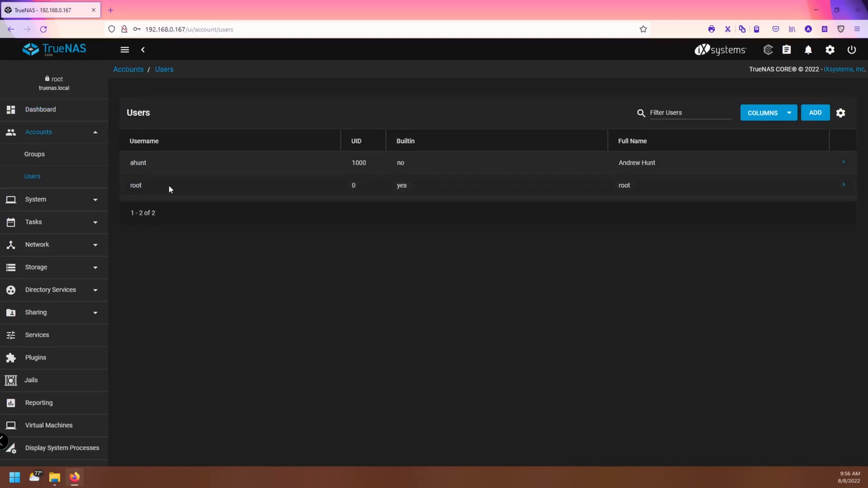
{"action": "double_click", "coordinate": [137, 163]}
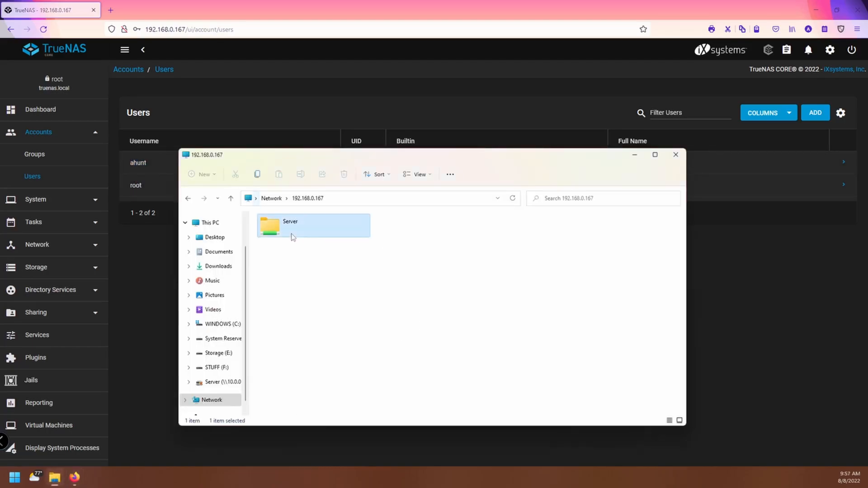
Enter the Server share and select all five computer folders.
{"action": "double_click", "coordinate": [291, 225]}
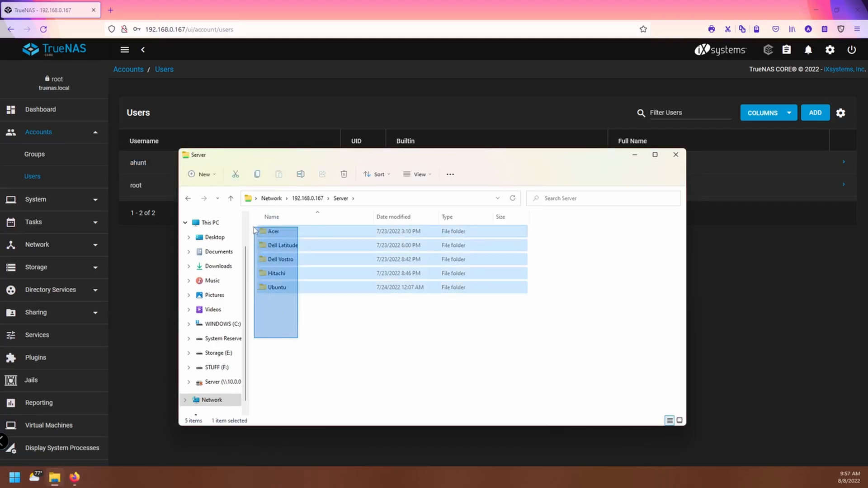
{"action": "key", "text": "ctrl+a"}
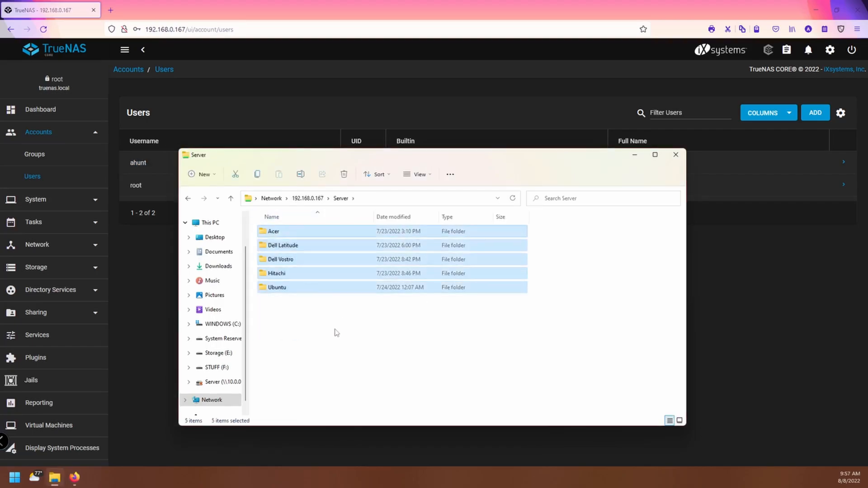
{"action": "left_click", "coordinate": [334, 332]}
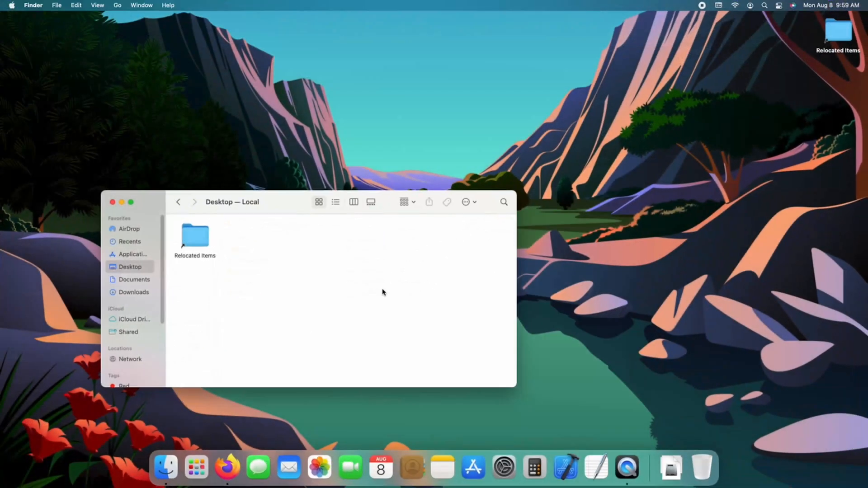
{"action": "mouse_move", "coordinate": [138, 366]}
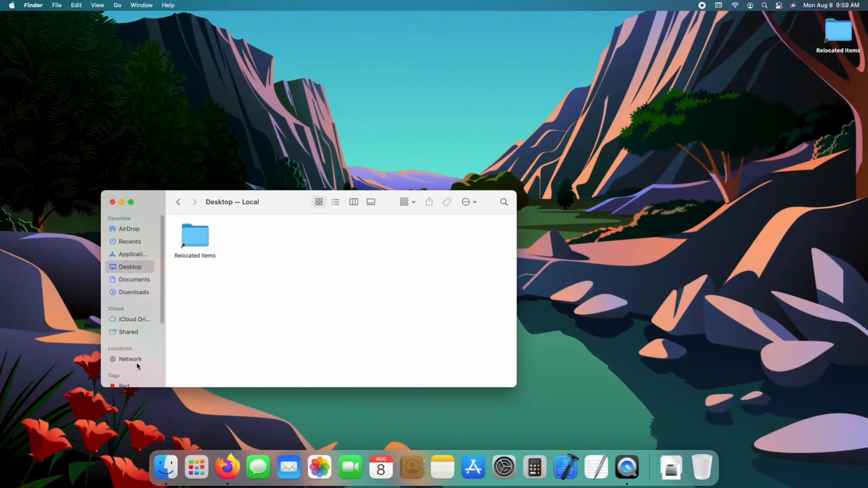
Browse the network in Finder and bring up the login prompt for truenas.
{"action": "left_click", "coordinate": [130, 359]}
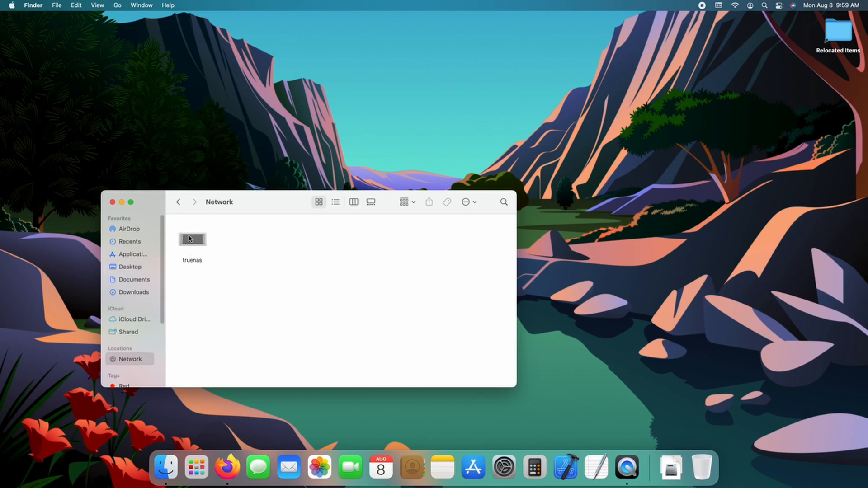
{"action": "left_click", "coordinate": [191, 239]}
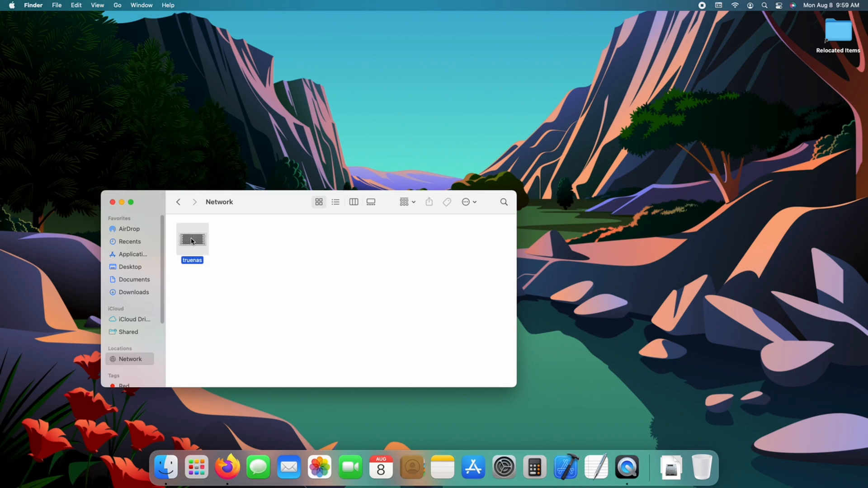
{"action": "double_click", "coordinate": [192, 239]}
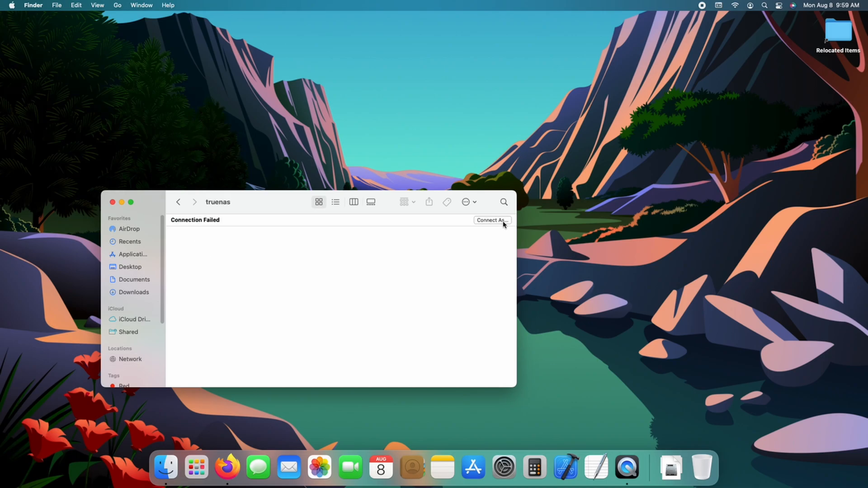
{"action": "left_click", "coordinate": [491, 220]}
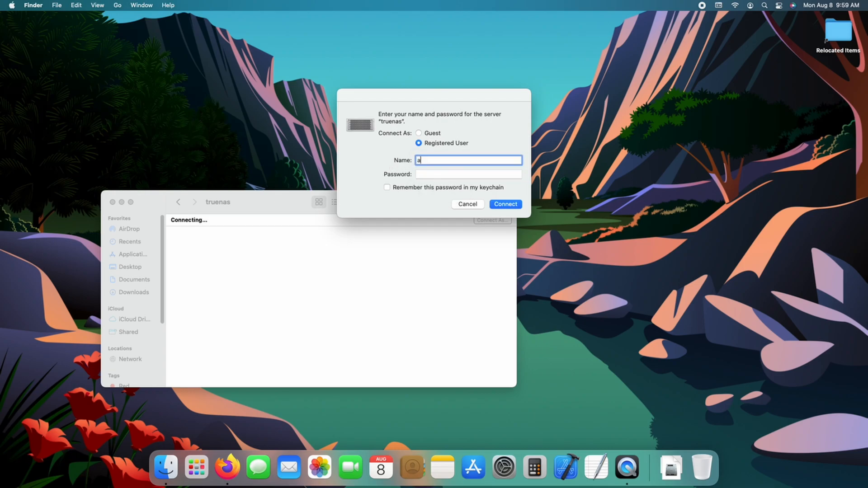
Log in to truenas as ahunt with the password and enter the Server share.
{"action": "type", "text": "hunt"}
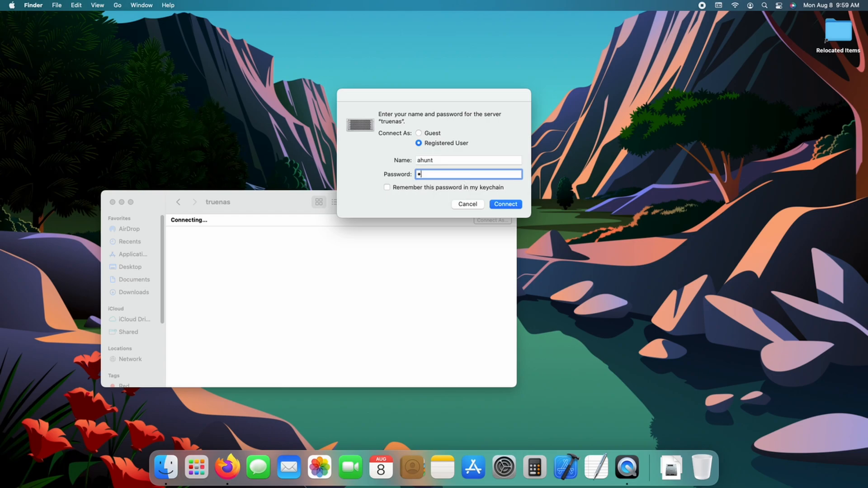
{"action": "type", "text": "password"}
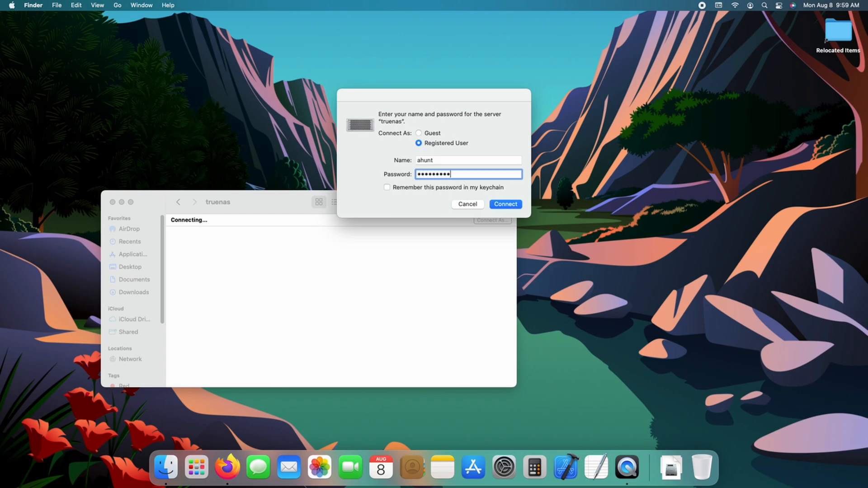
{"action": "left_click", "coordinate": [504, 204]}
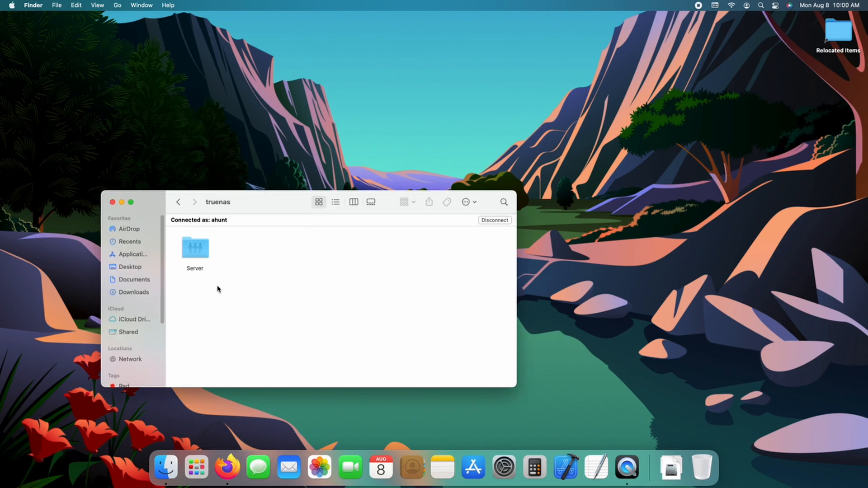
{"action": "double_click", "coordinate": [194, 248]}
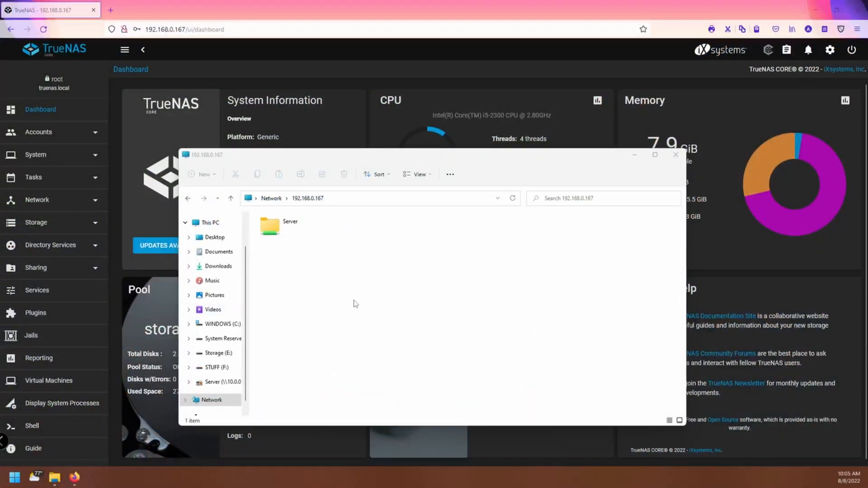
{"action": "mouse_move", "coordinate": [351, 304]}
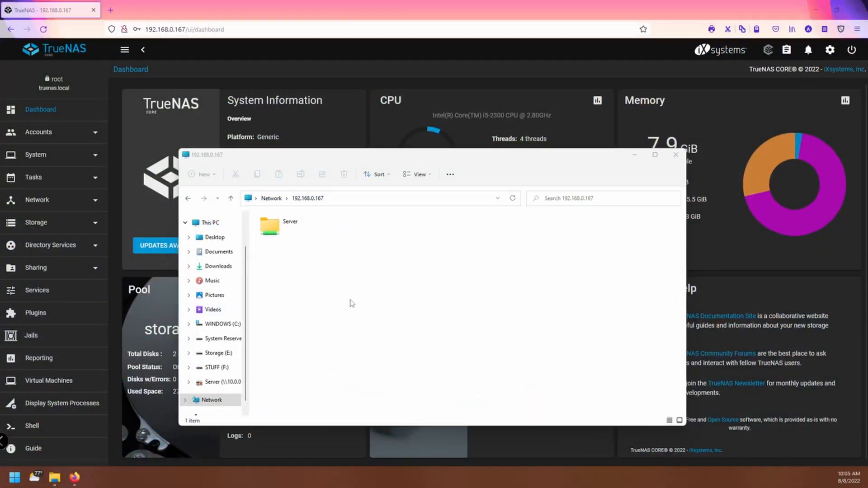
{"action": "mouse_move", "coordinate": [298, 265]}
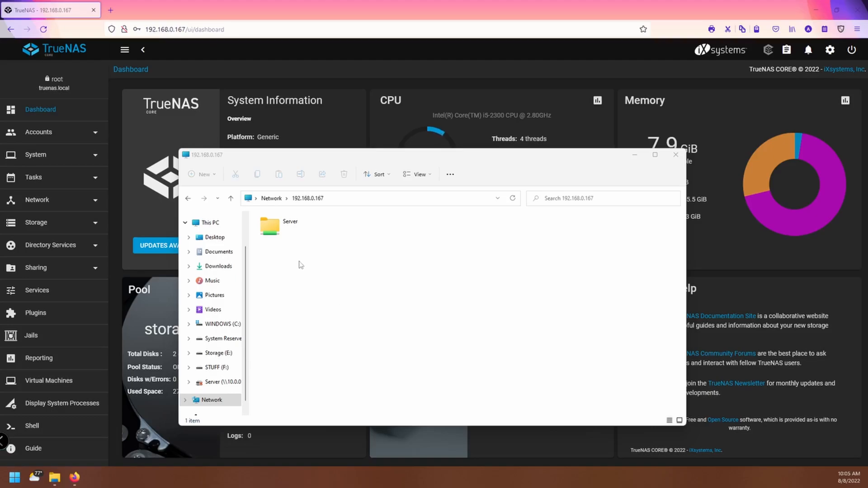
Start mapping \\192.168.0.167\Server as a network drive and list the drive letters for Z:.
{"action": "left_click", "coordinate": [288, 226]}
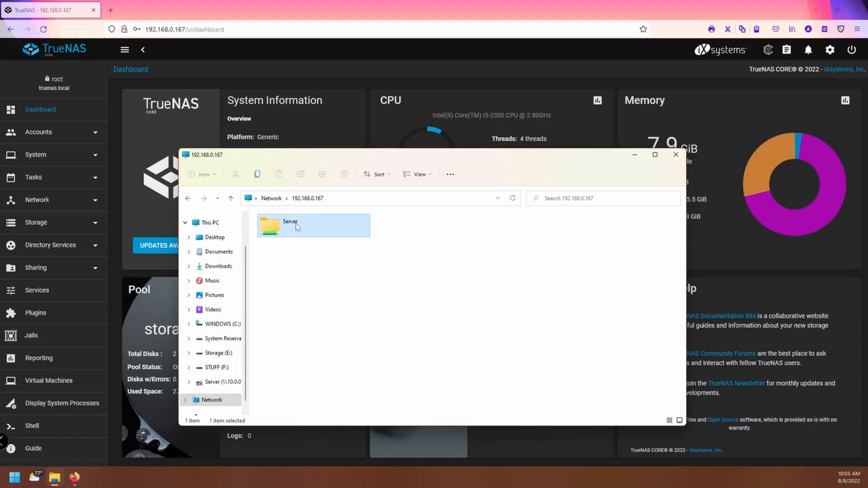
{"action": "right_click", "coordinate": [291, 226]}
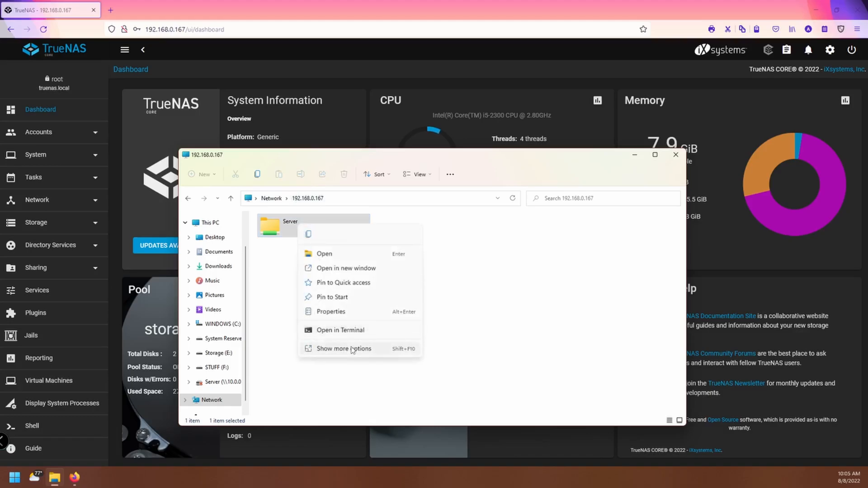
{"action": "left_click", "coordinate": [344, 349]}
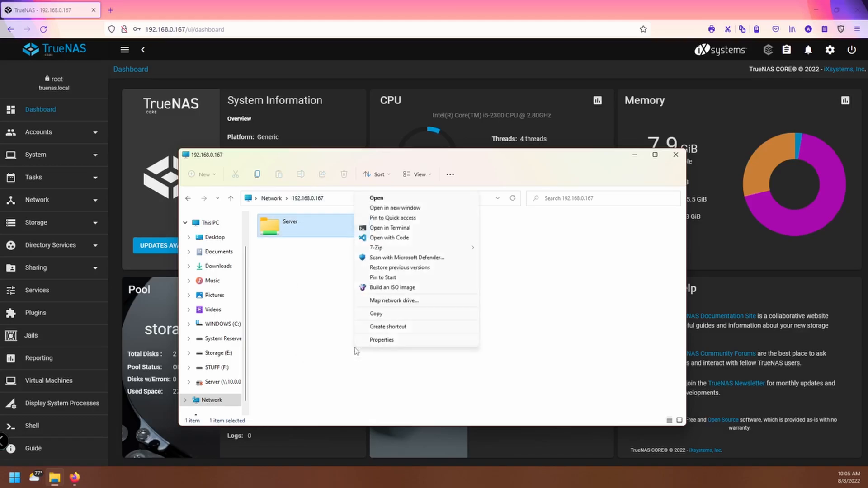
{"action": "mouse_move", "coordinate": [395, 300]}
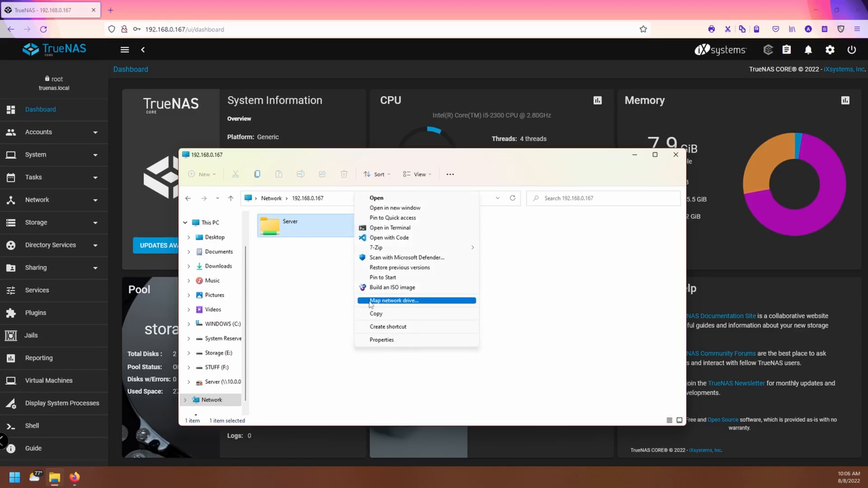
{"action": "left_click", "coordinate": [394, 301]}
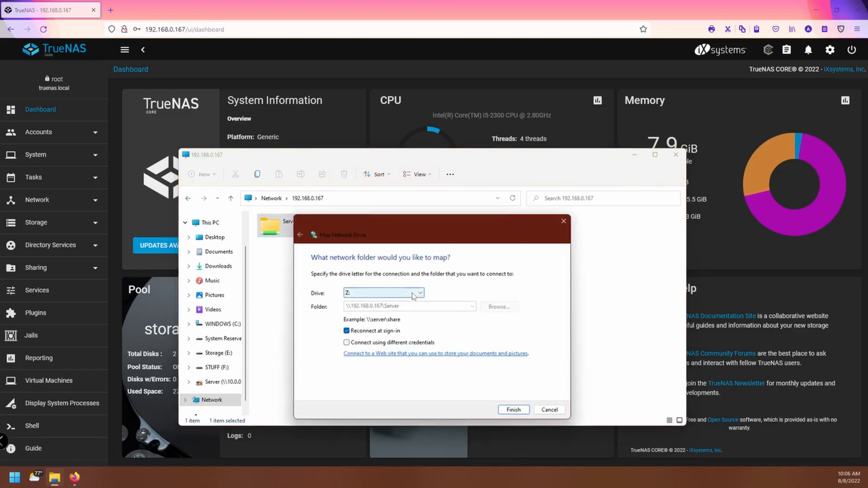
{"action": "left_click", "coordinate": [419, 292]}
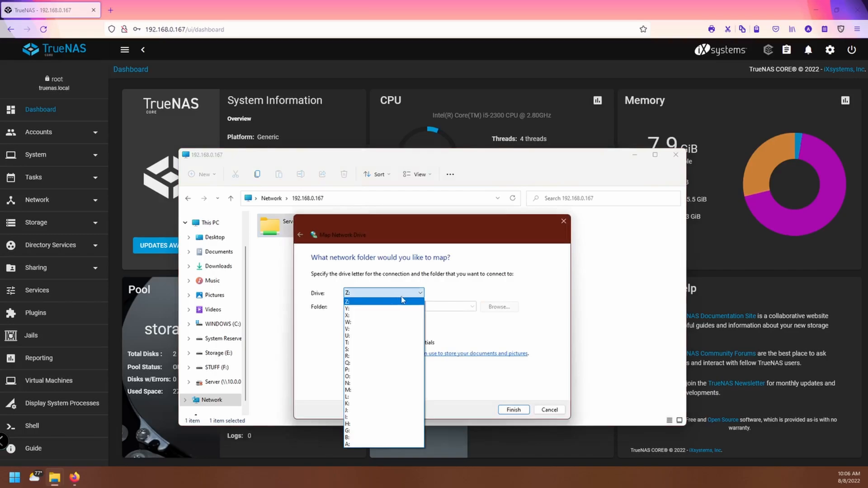
{"action": "mouse_move", "coordinate": [388, 336]}
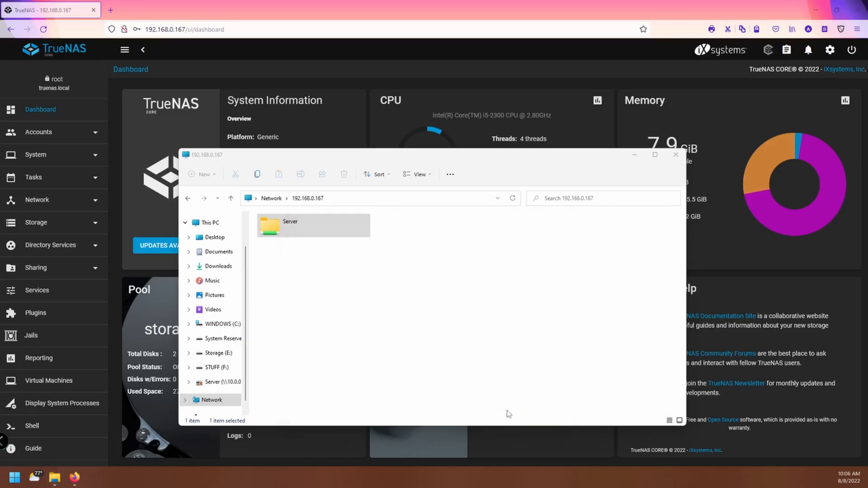
Show the Server share as drive Z: under This PC, then return to the TrueNAS dashboard.
{"action": "double_click", "coordinate": [290, 225]}
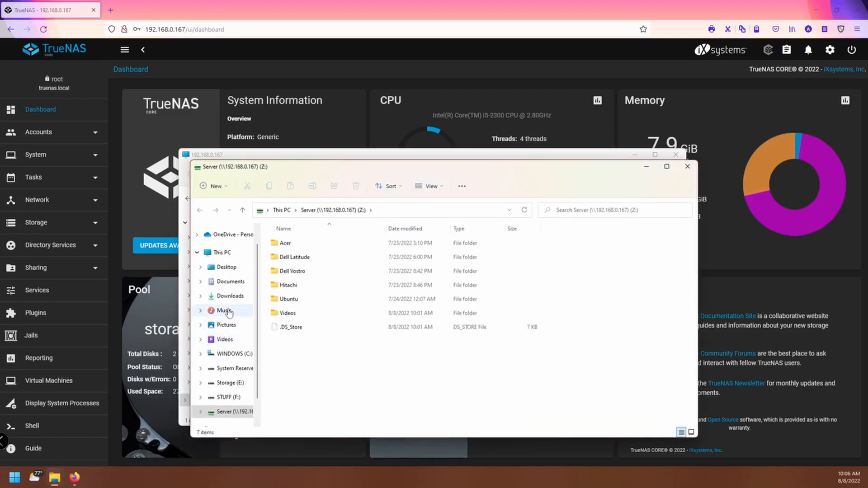
{"action": "left_click", "coordinate": [220, 253]}
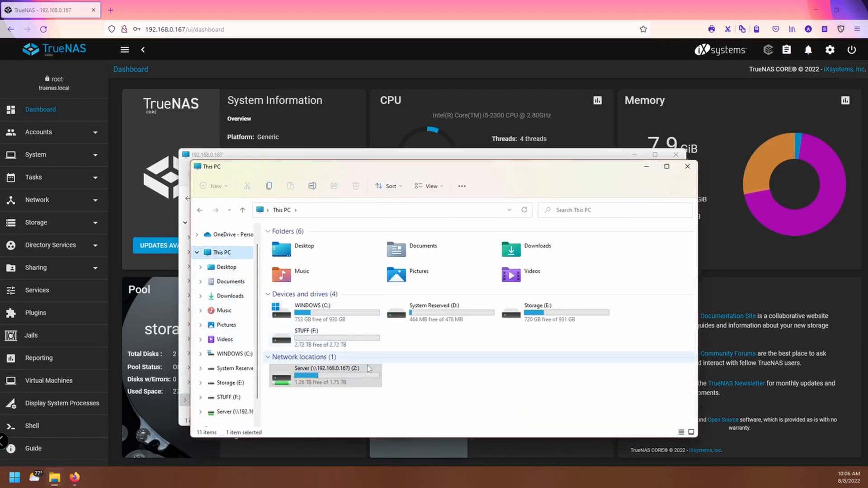
{"action": "mouse_move", "coordinate": [334, 382]}
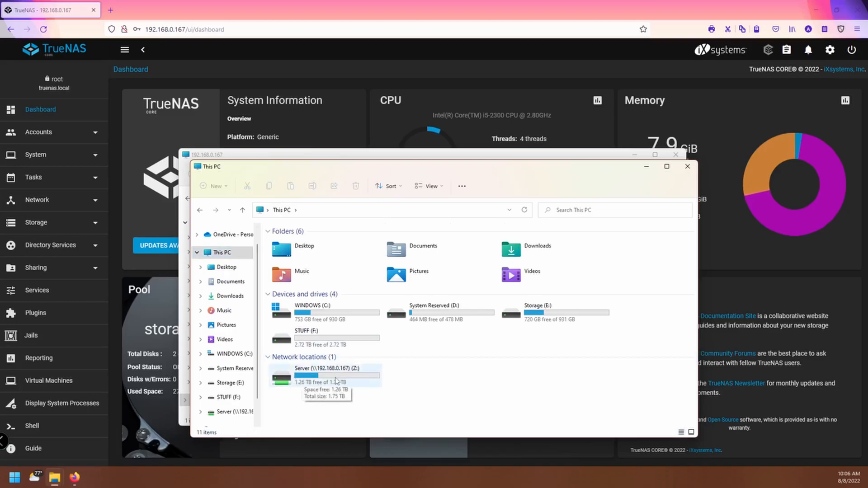
{"action": "double_click", "coordinate": [309, 369]}
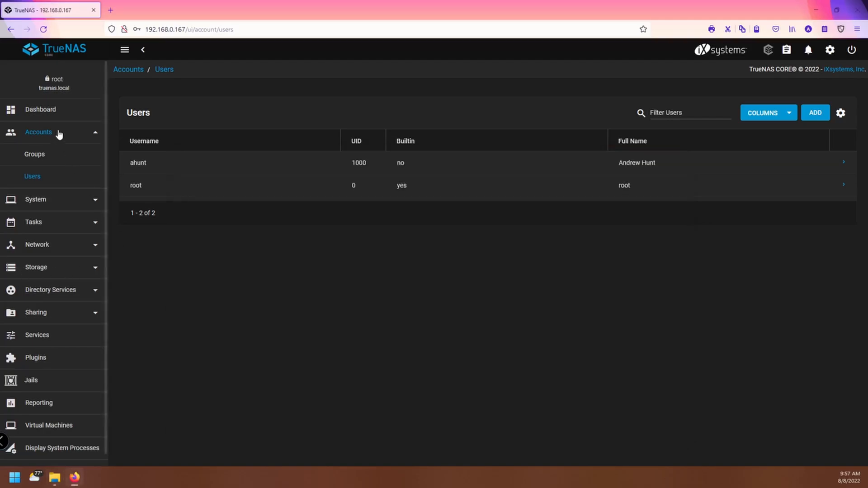
{"action": "left_click", "coordinate": [40, 110]}
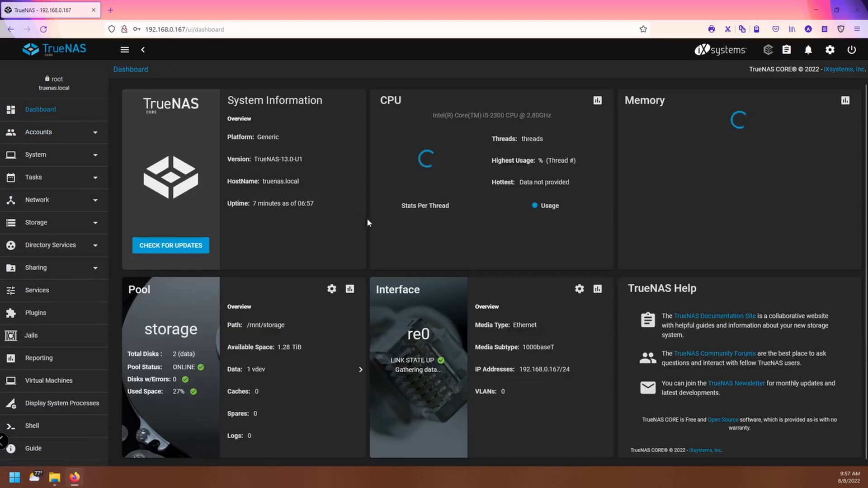